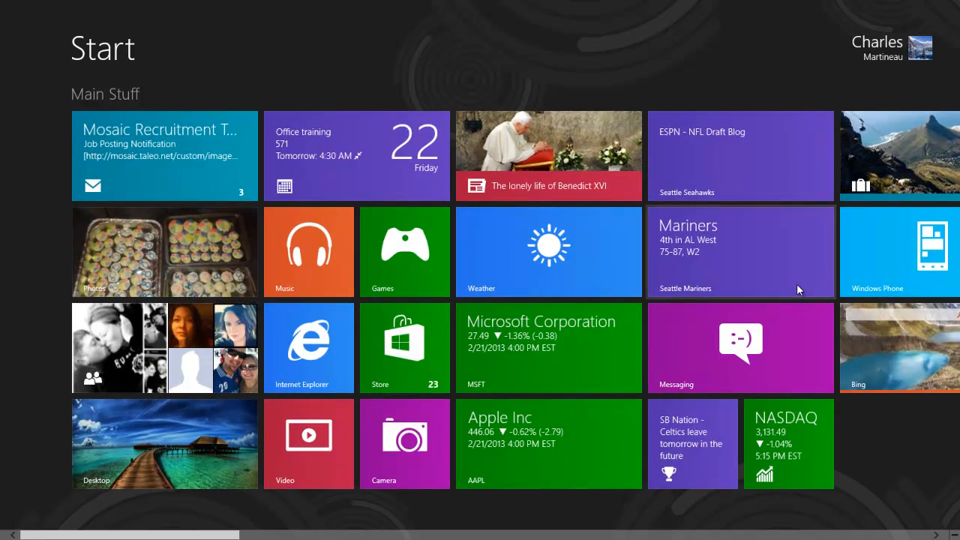
# Step: Unpin the Seattle Mariners tile from Start and return to the beginning of the Start screen
pyautogui.hscroll(3)
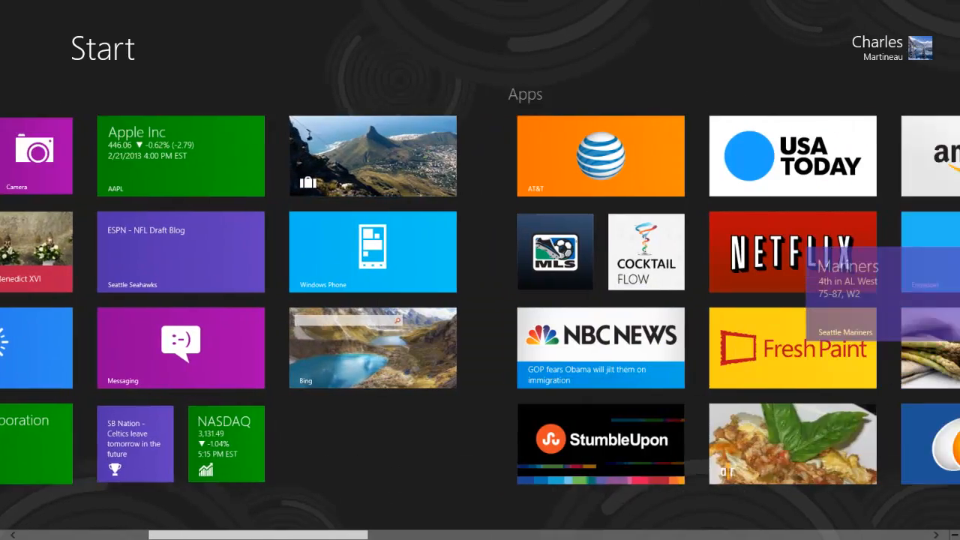
pyautogui.hscroll(3)
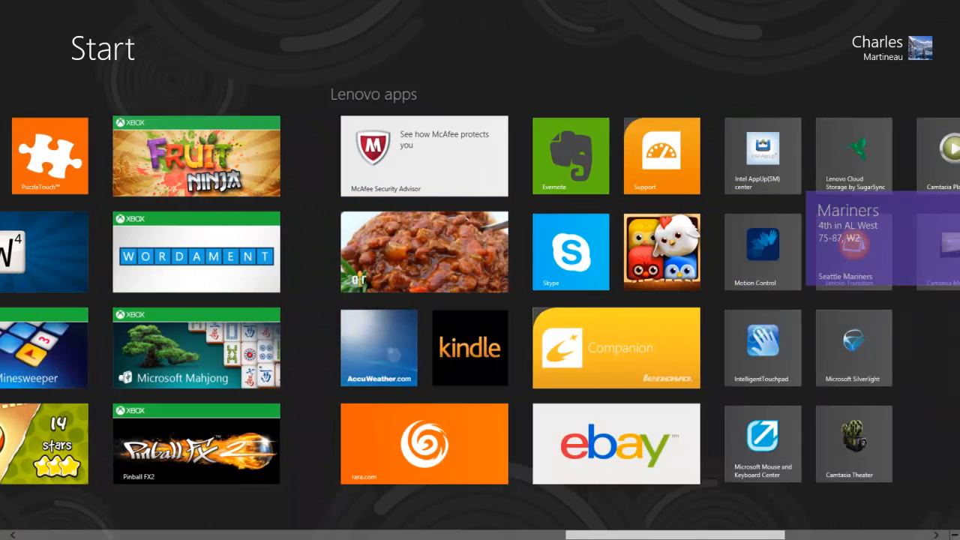
pyautogui.hscroll(3)
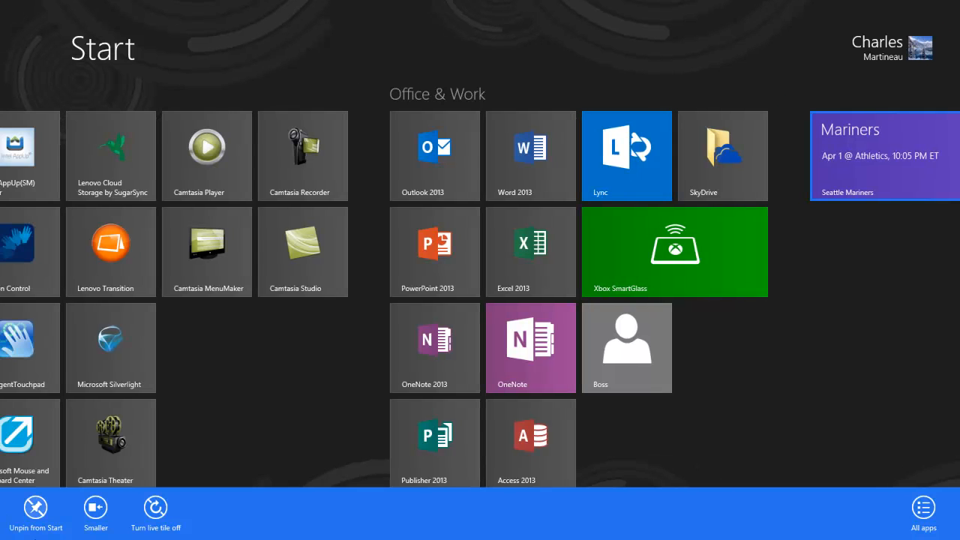
pyautogui.moveTo(108, 498)
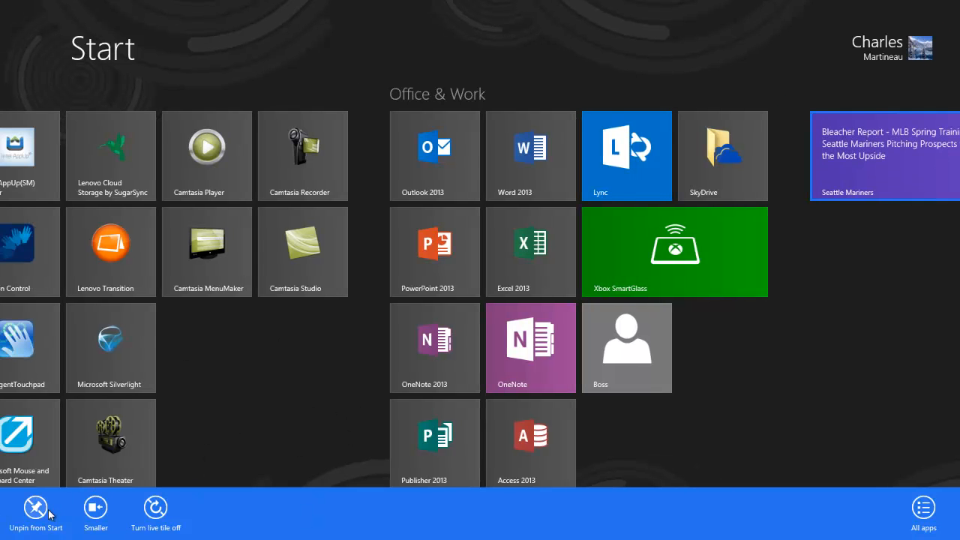
pyautogui.click(36, 507)
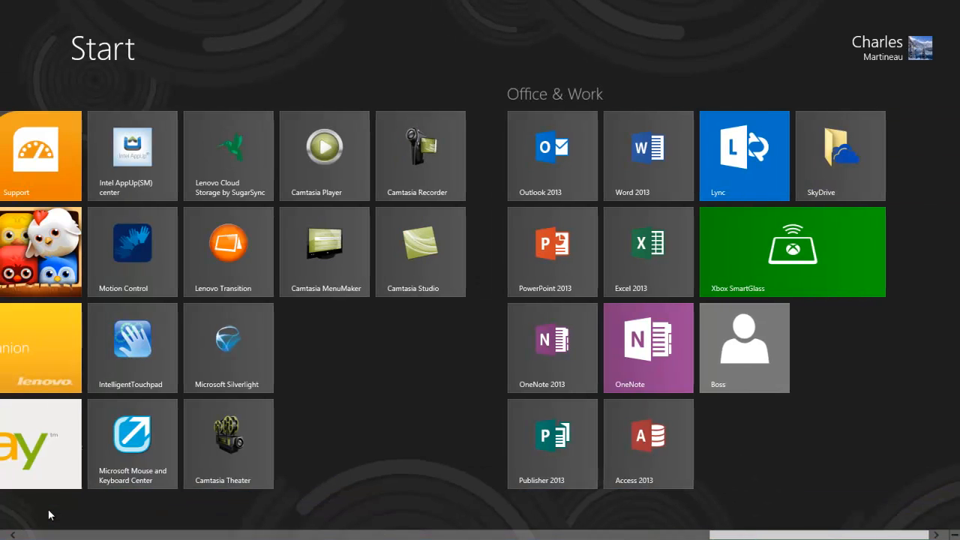
pyautogui.hscroll(-3)
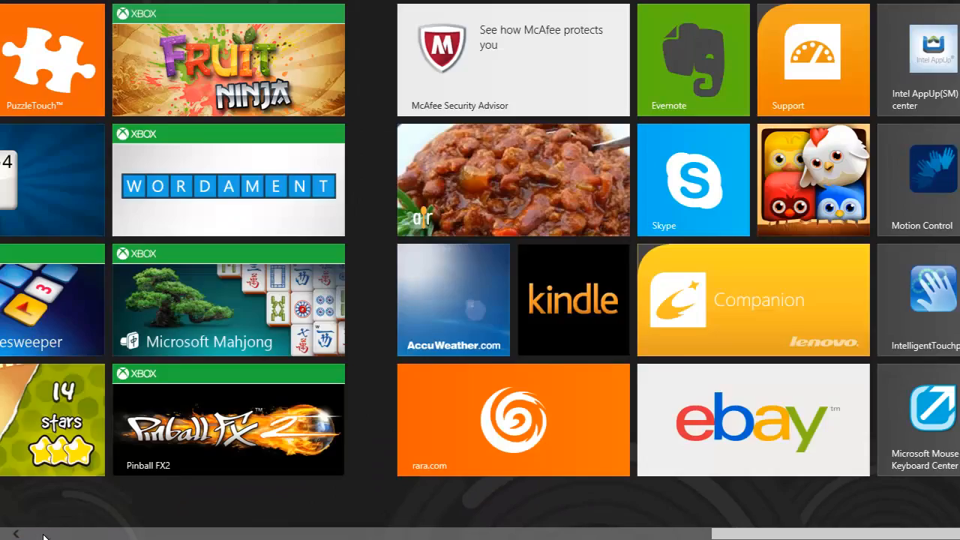
pyautogui.hscroll(-3)
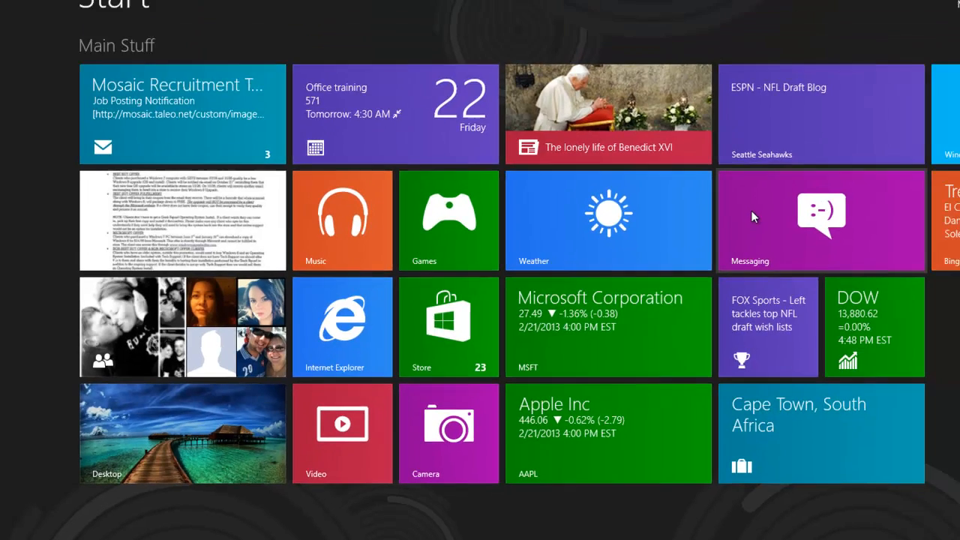
# Step: Search Apps for 'mariners', find no match, and launch the Sports app with that term
pyautogui.write('mariner')
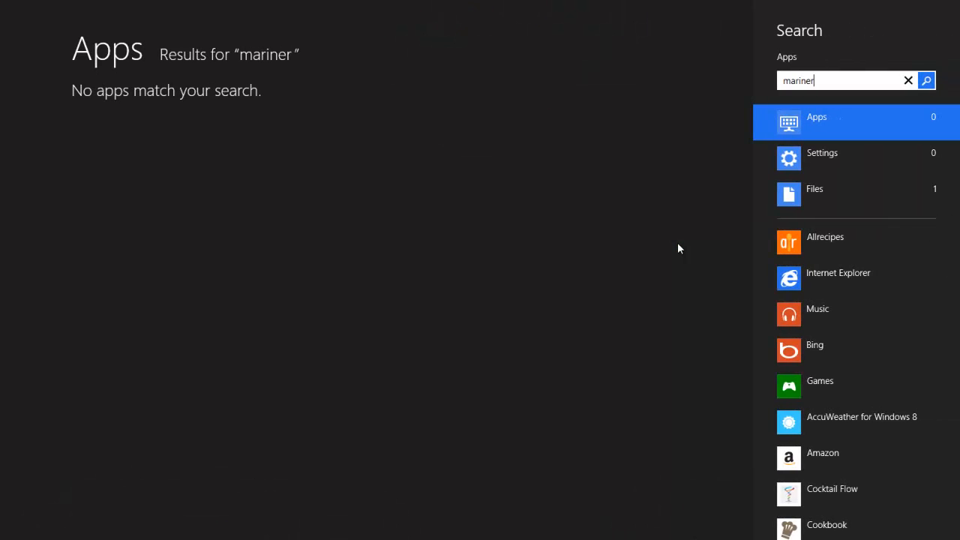
pyautogui.write('s')
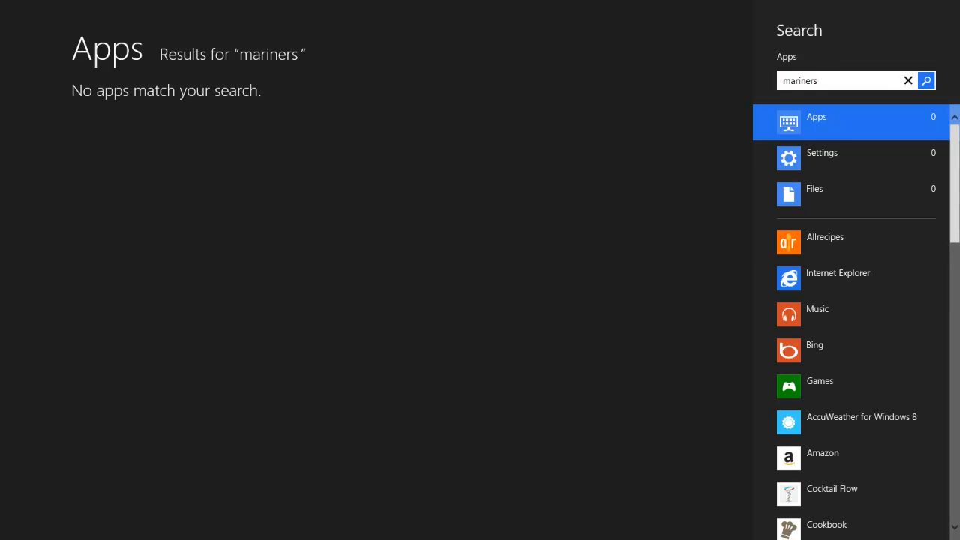
pyautogui.scroll(-3)
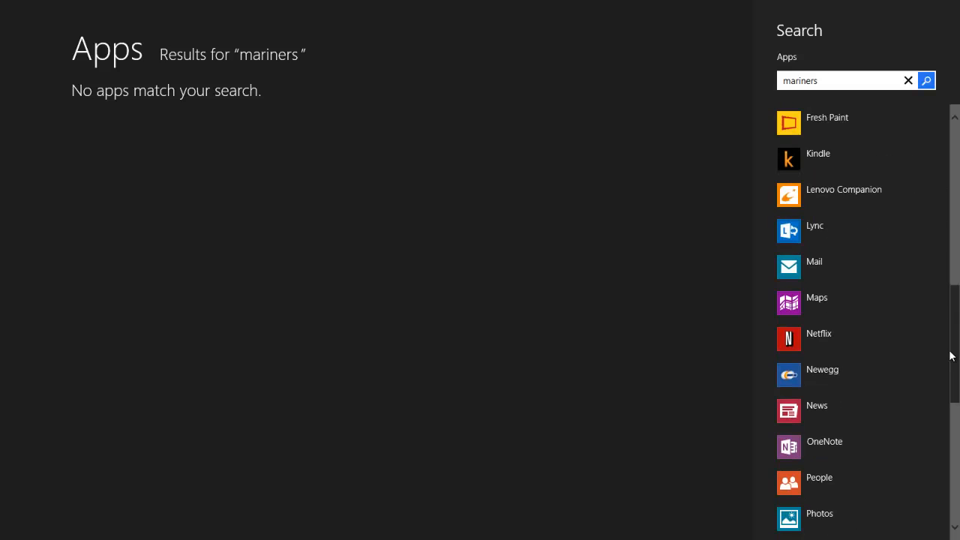
pyautogui.scroll(-3)
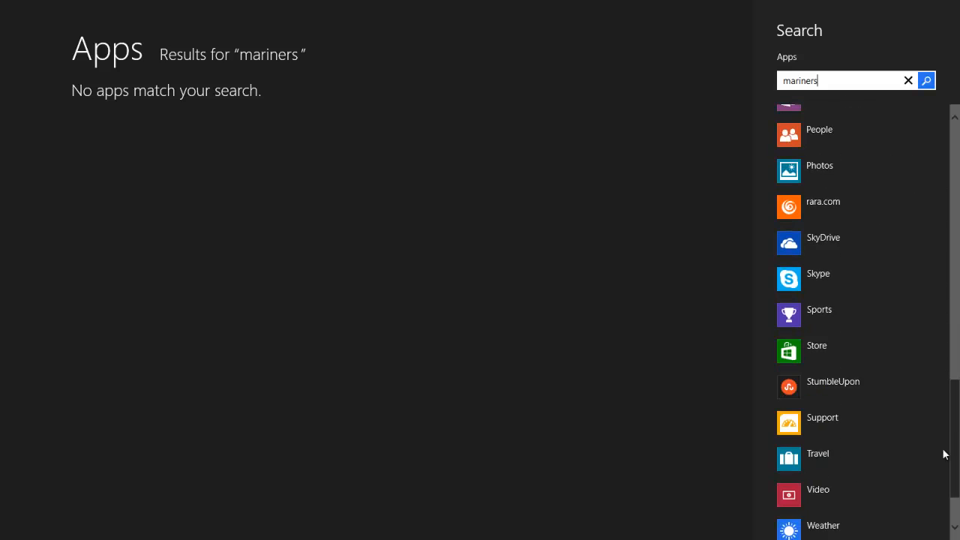
pyautogui.scroll(-3)
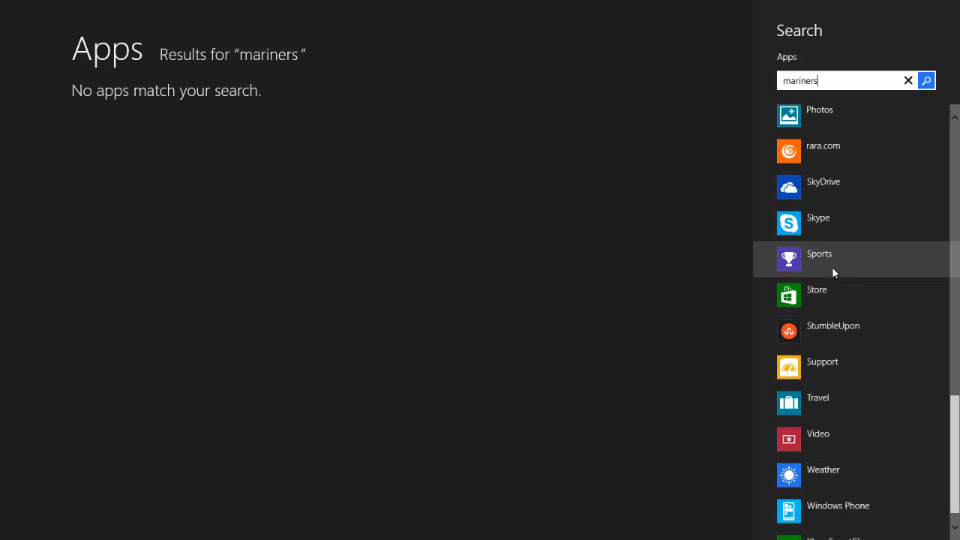
pyautogui.click(819, 253)
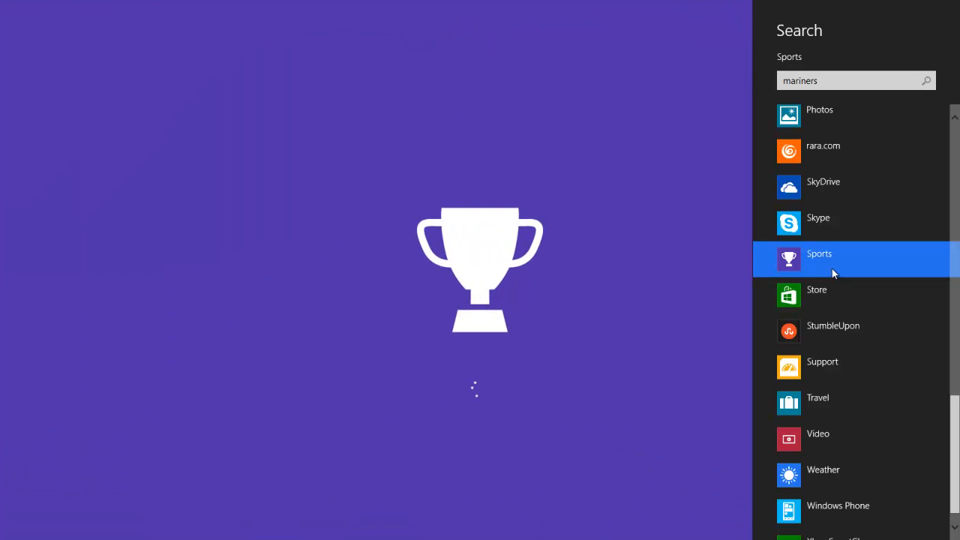
# Step: Pin the Seattle Mariners team page to Start from the Sports app bar
pyautogui.click(819, 253)
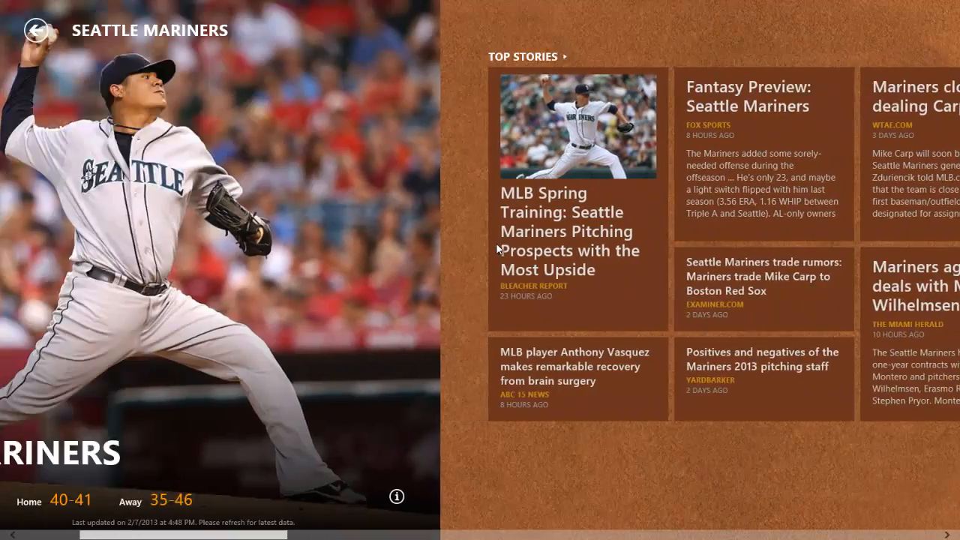
pyautogui.hscroll(3)
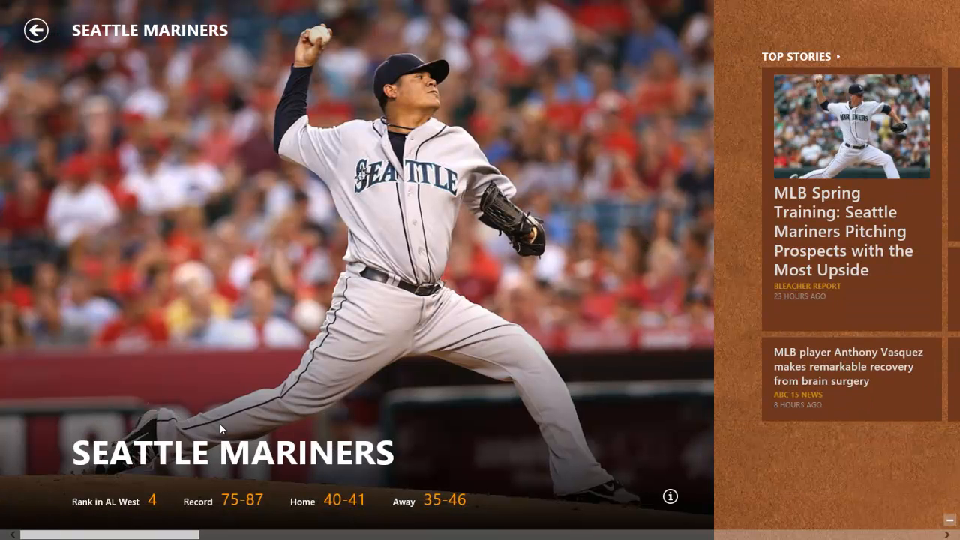
pyautogui.rightClick(480, 300)
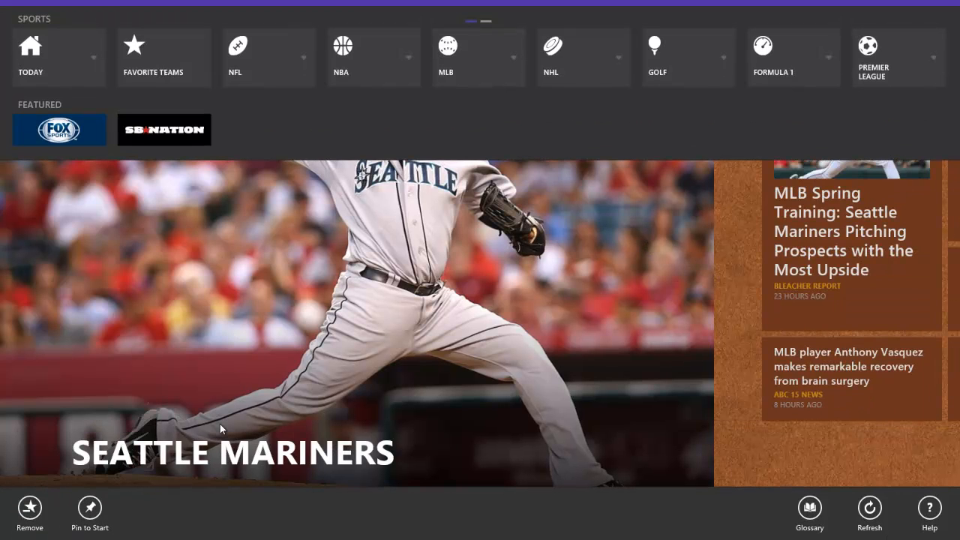
pyautogui.moveTo(138, 531)
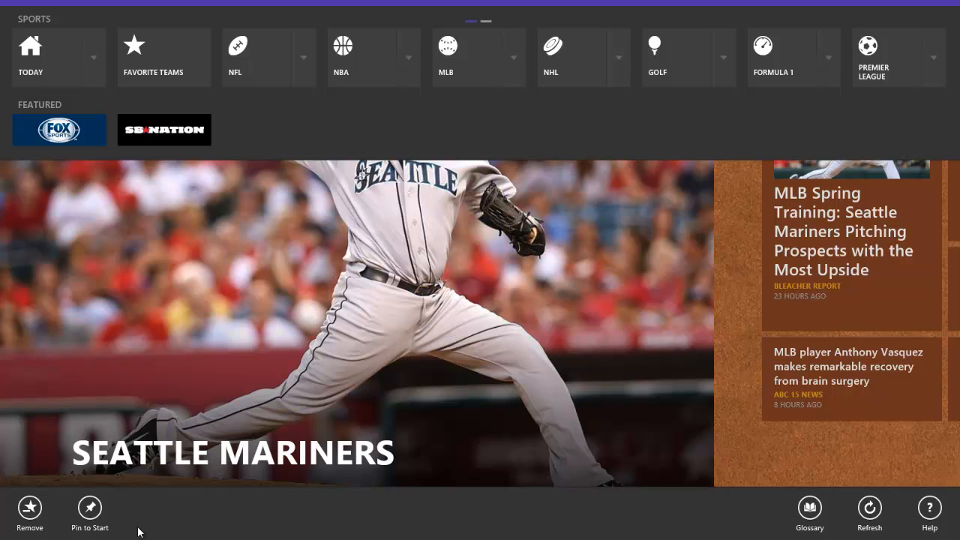
pyautogui.click(90, 513)
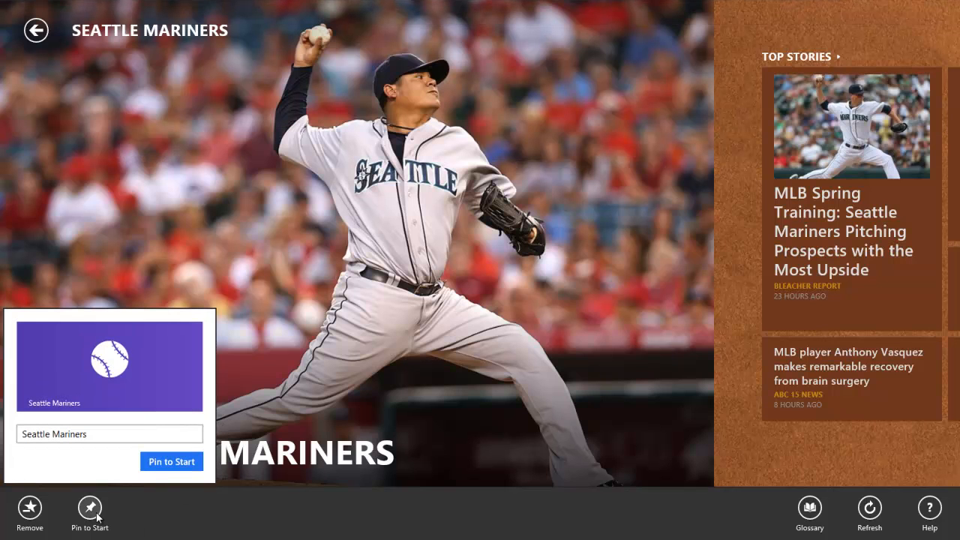
pyautogui.moveTo(153, 480)
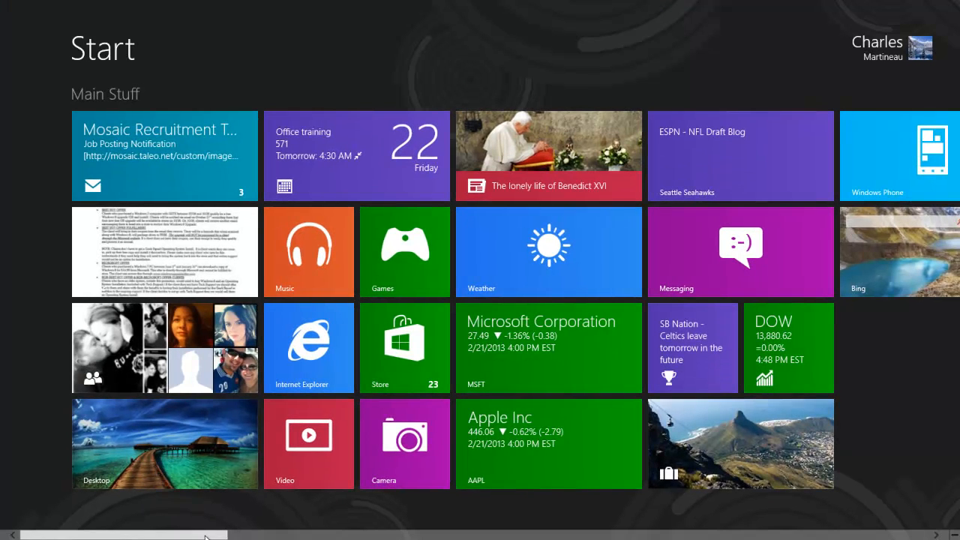
# Step: Scroll to the new Mariners tile to move it above the Seahawks tile in Main Stuff
pyautogui.hscroll(3)
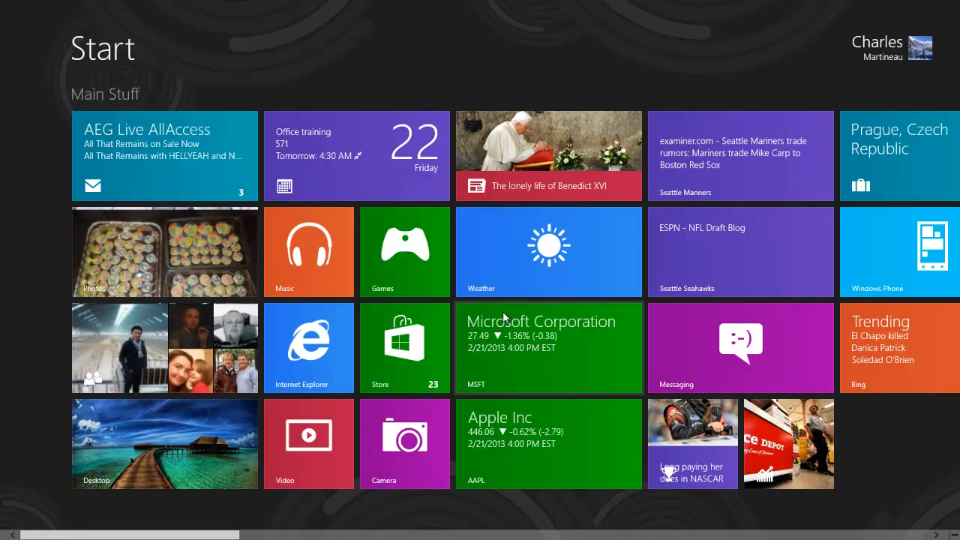
# Step: Scroll past Main Stuff and zoom in on the Apps group beside Bills & Banks
pyautogui.hscroll(3)
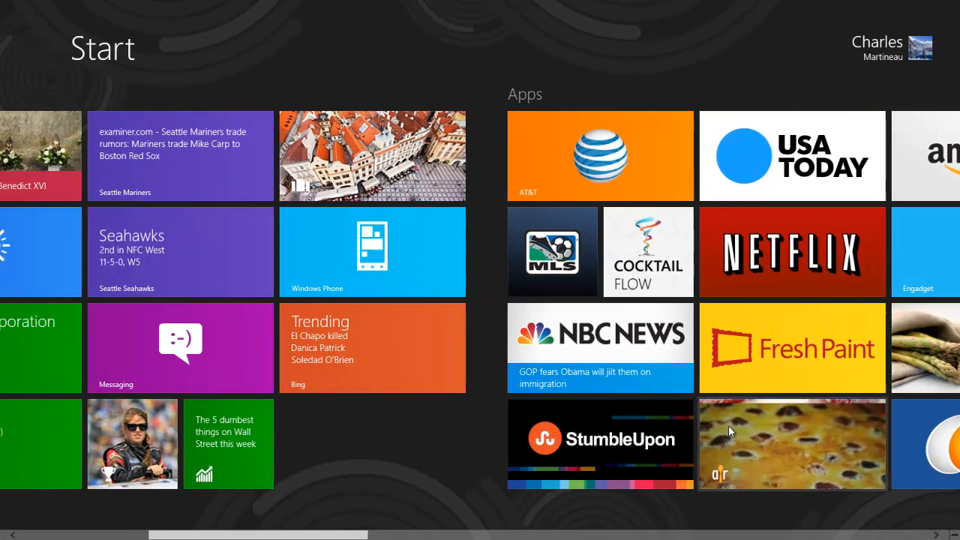
pyautogui.hscroll(-3)
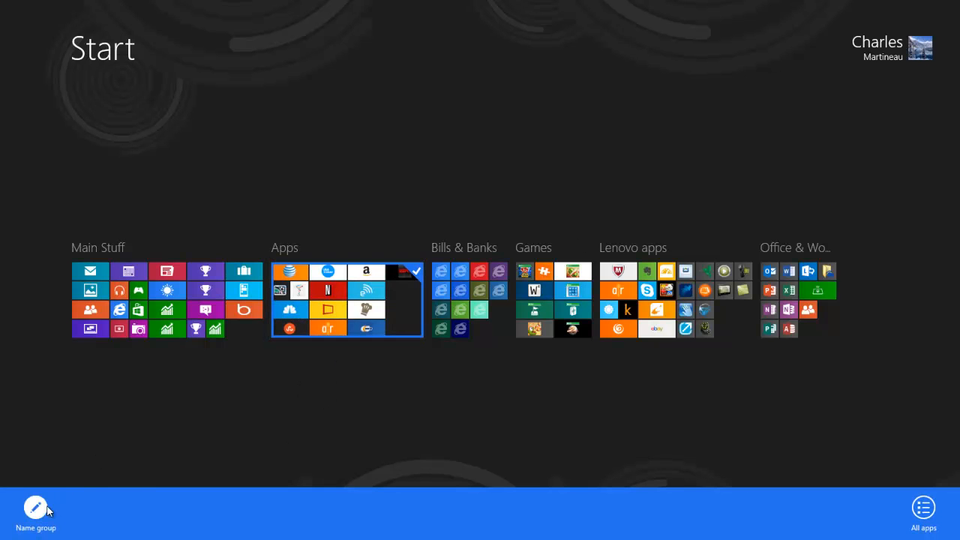
pyautogui.click(36, 508)
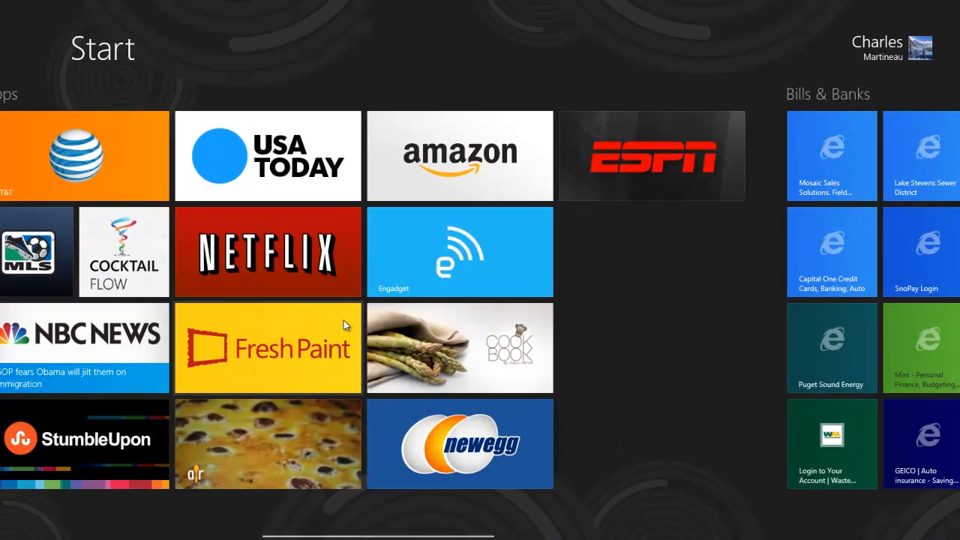
pyautogui.hscroll(-3)
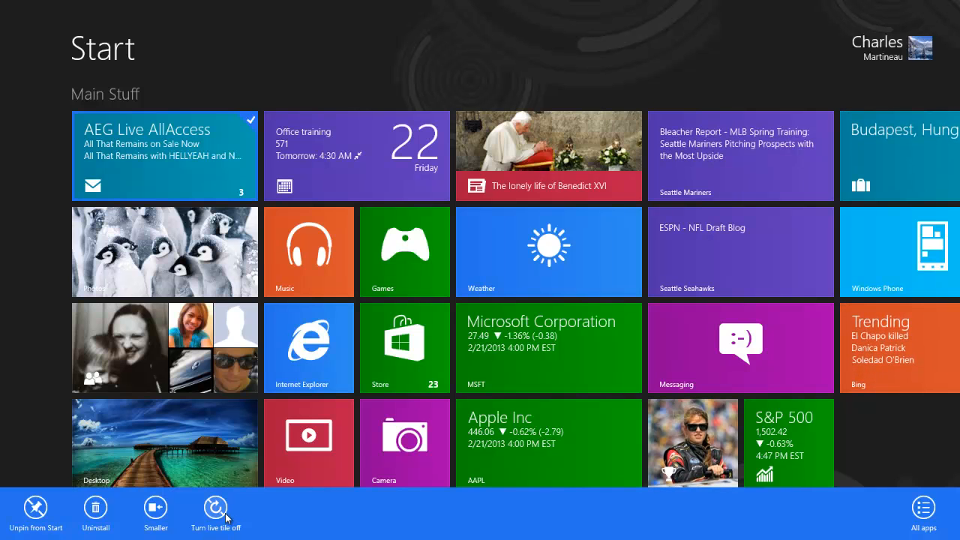
# Step: Turn the Mail live tile off so it shows only its icon and count
pyautogui.click(216, 507)
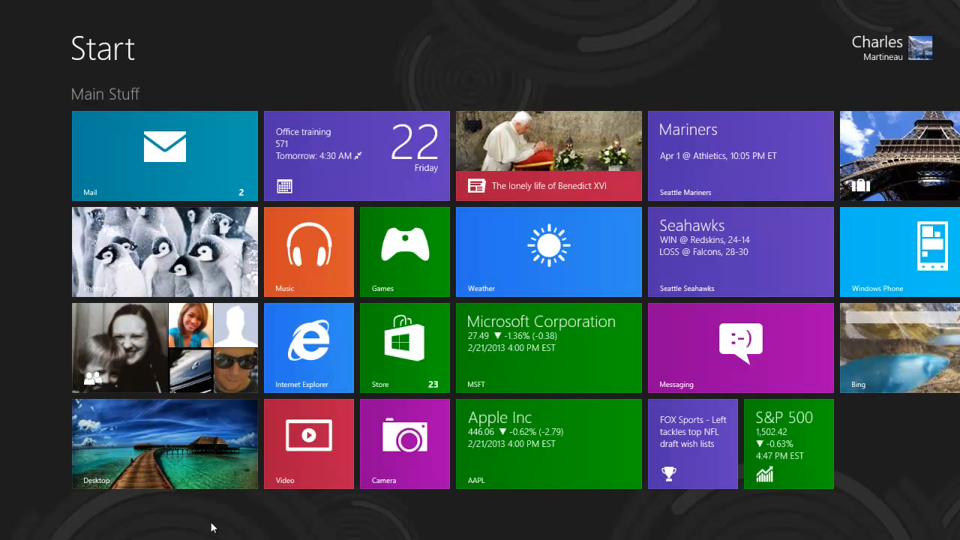
pyautogui.moveTo(486, 305)
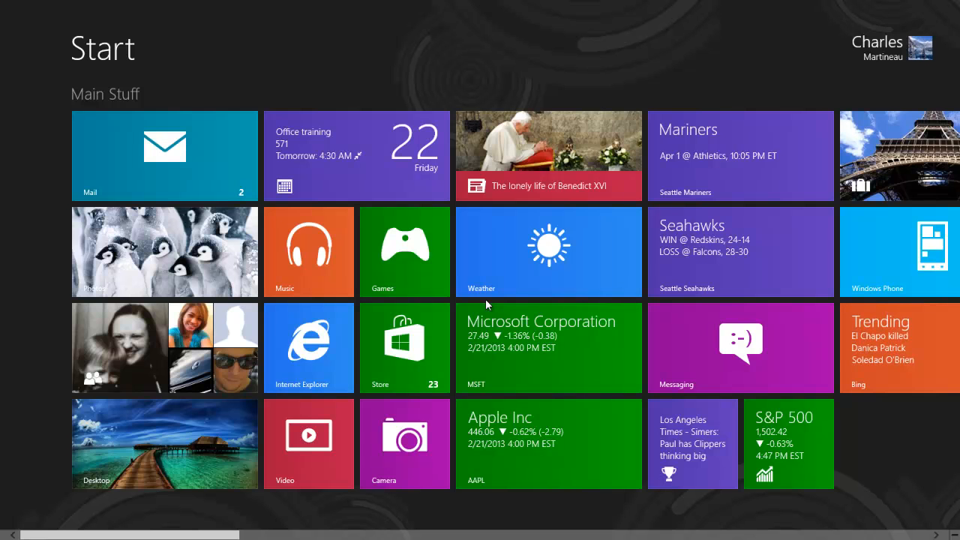
# Step: Select Word 2013 and another Office & Work tile, then search 'word' to re-pin Word 2013
pyautogui.hscroll(3)
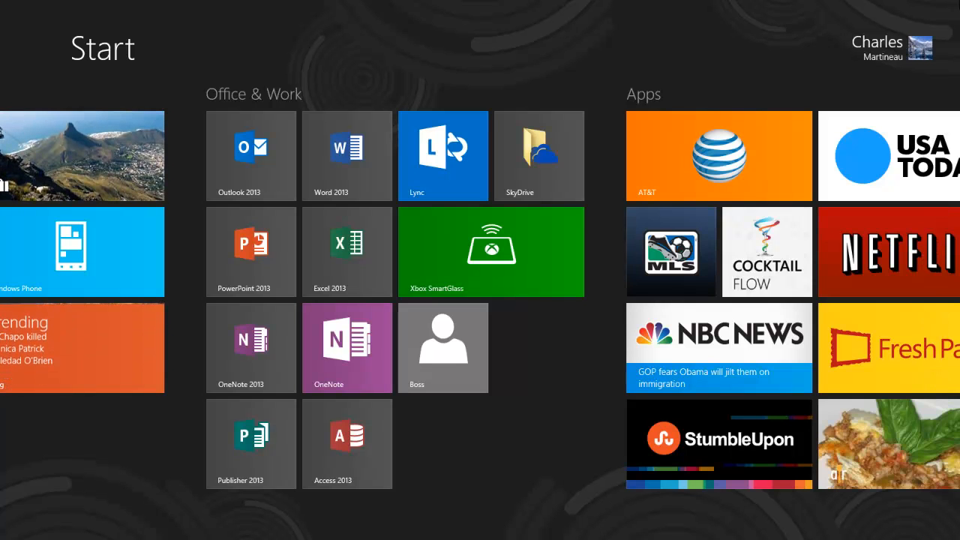
pyautogui.rightClick(347, 154)
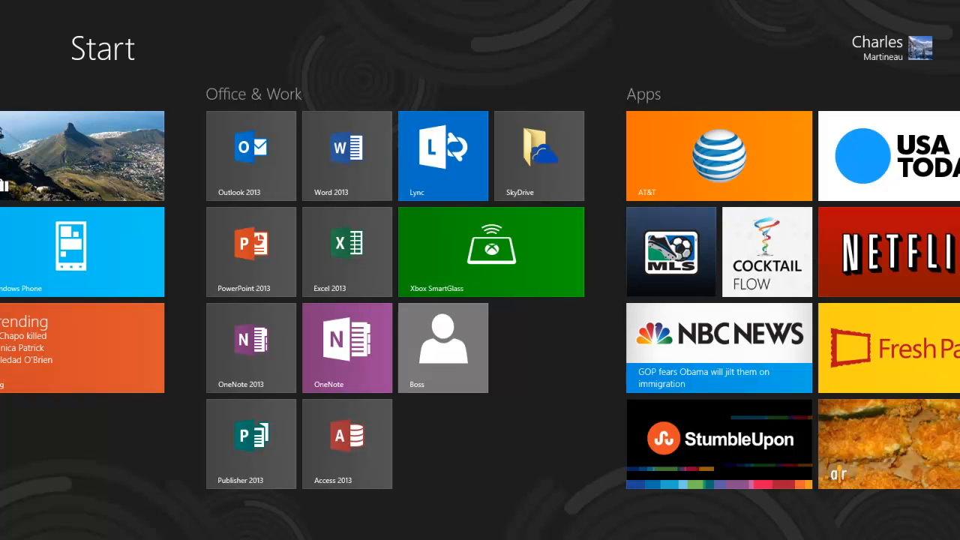
pyautogui.rightClick(346, 154)
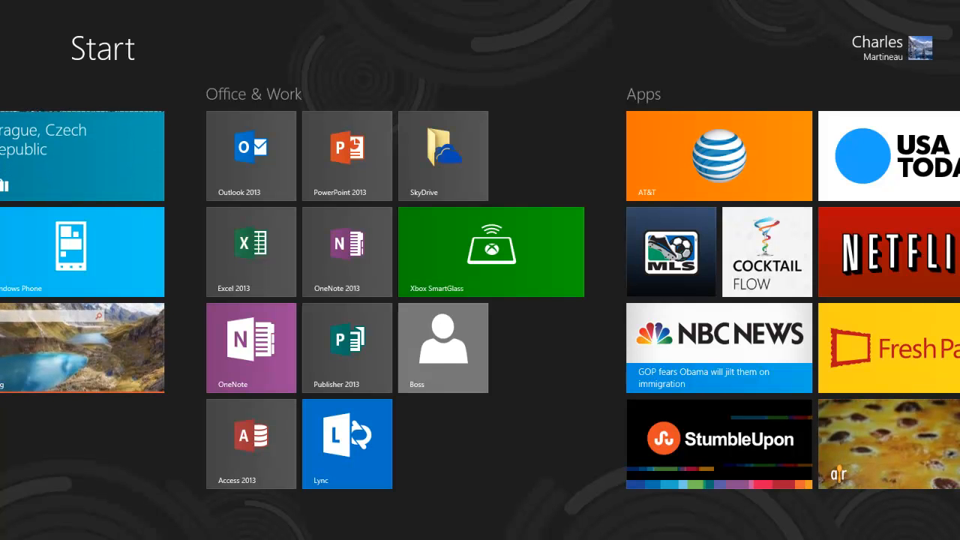
pyautogui.write('word')
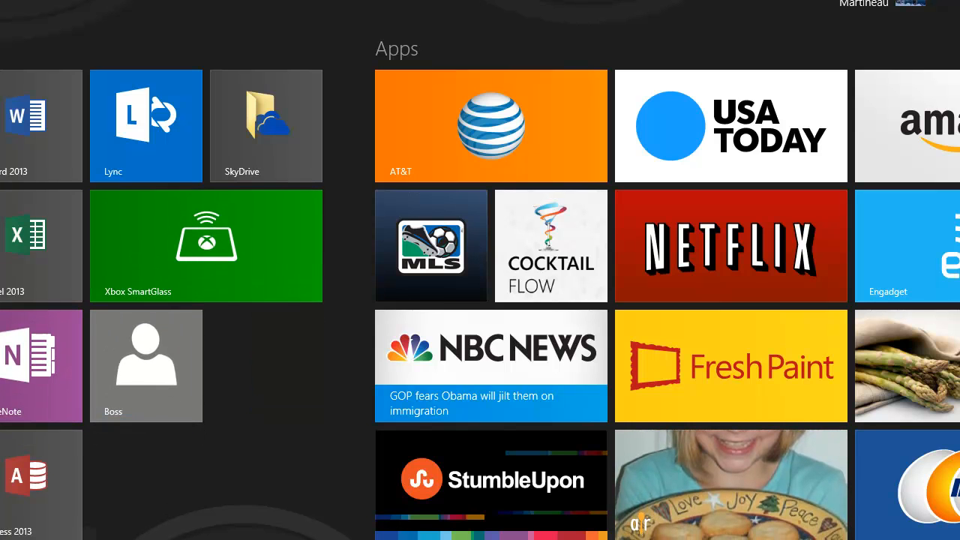
# Step: Scroll back through the Apps group to the Main Stuff group
pyautogui.hscroll(-3)
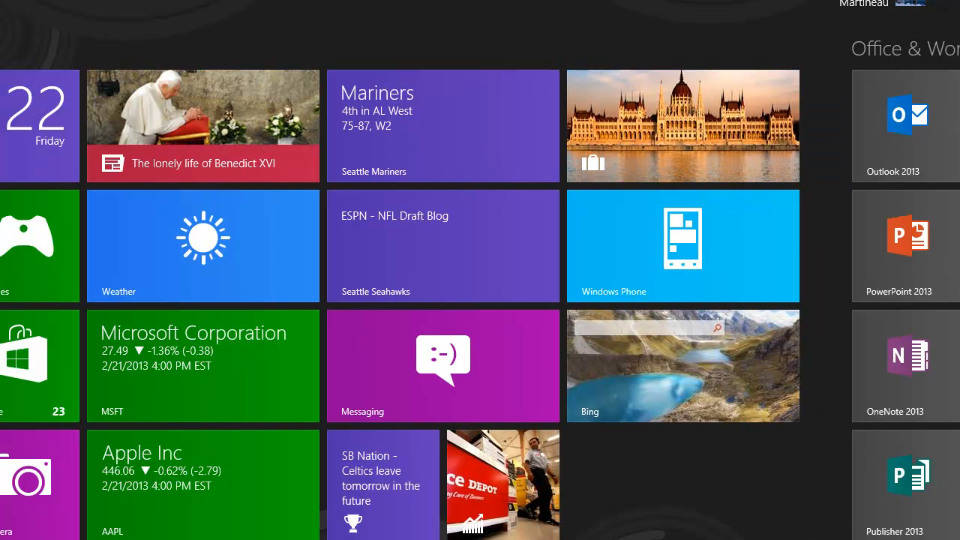
pyautogui.hscroll(-3)
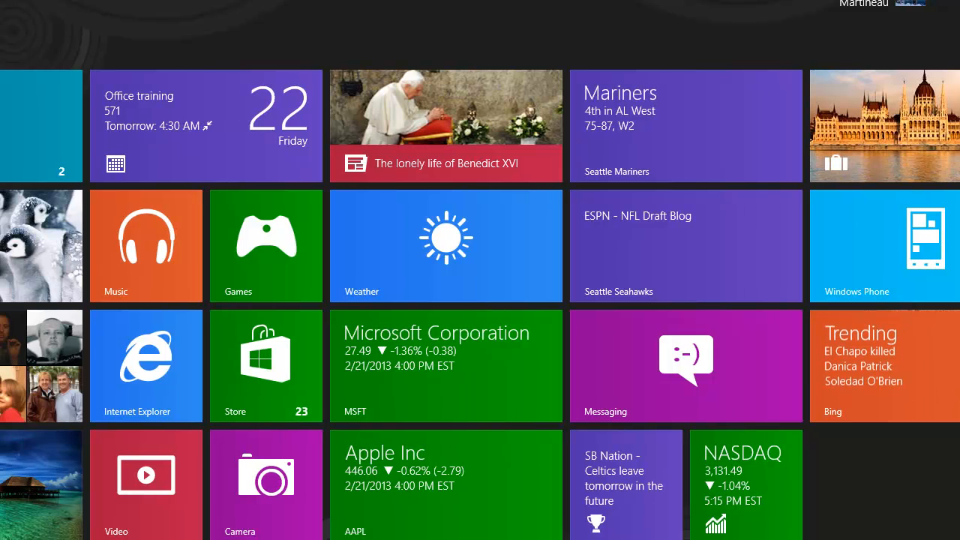